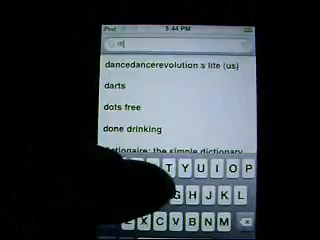
pyautogui.write('diet')
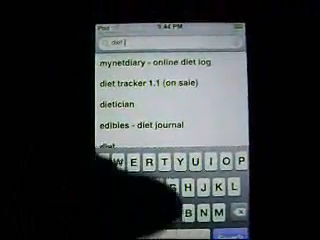